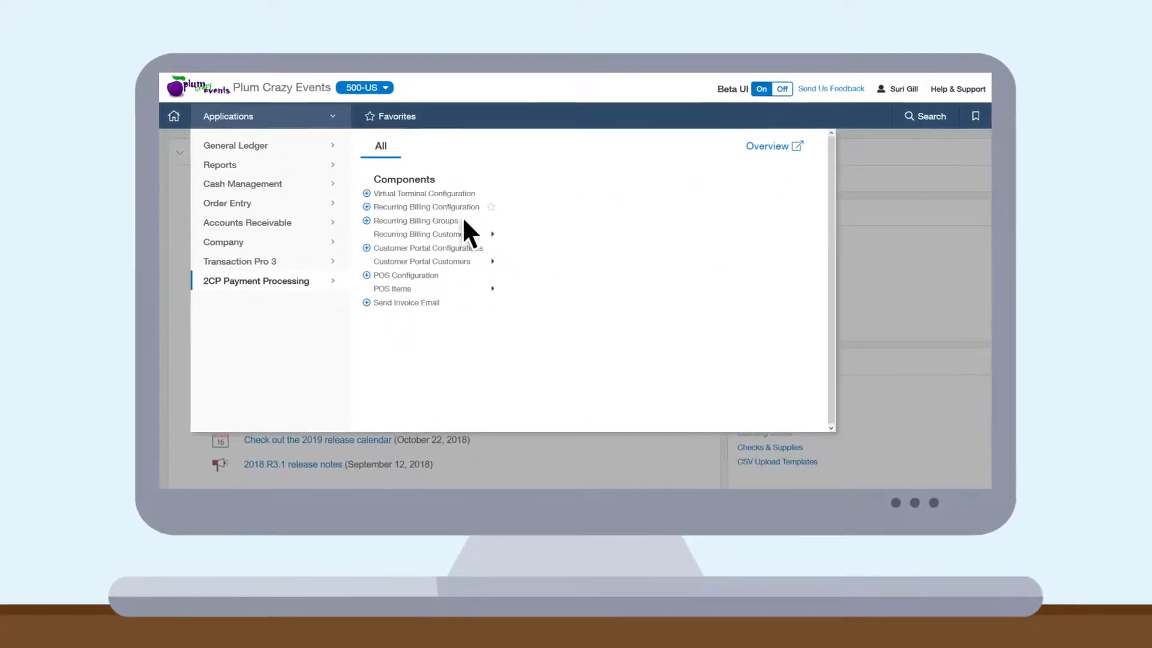
- Open the 2CP Payment Processing application to view Recurring Billing Configuration and Recurring Billing Groups
left_click(429, 206)
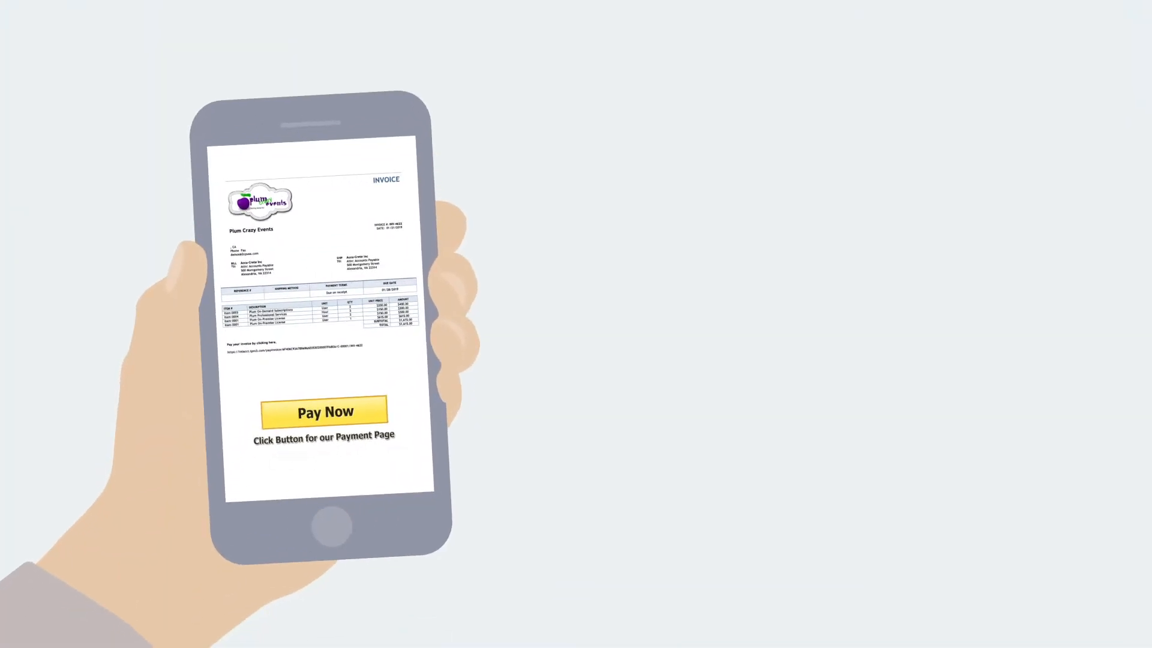
- Pay the Plum Crazy Events invoice via Pay Now, getting a $1,615.00 Visa receipt
left_click(322, 411)
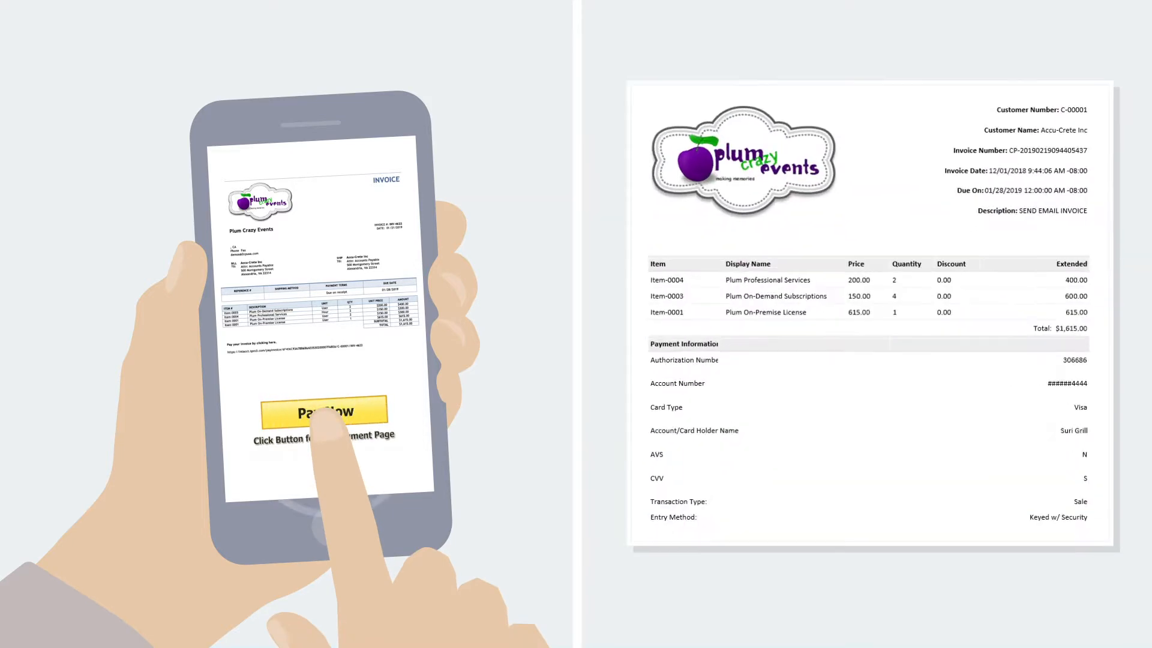